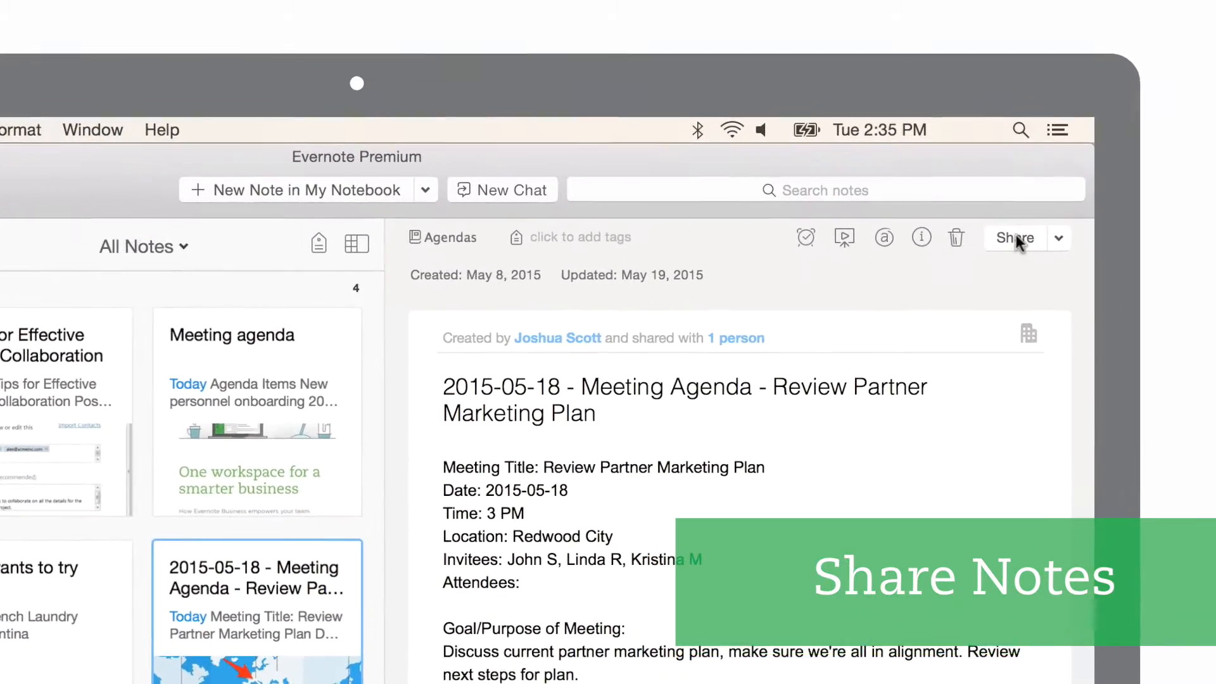
# Start sharing the 2015-05-18 Meeting Agenda note from its toolbar.
pyautogui.click(1014, 238)
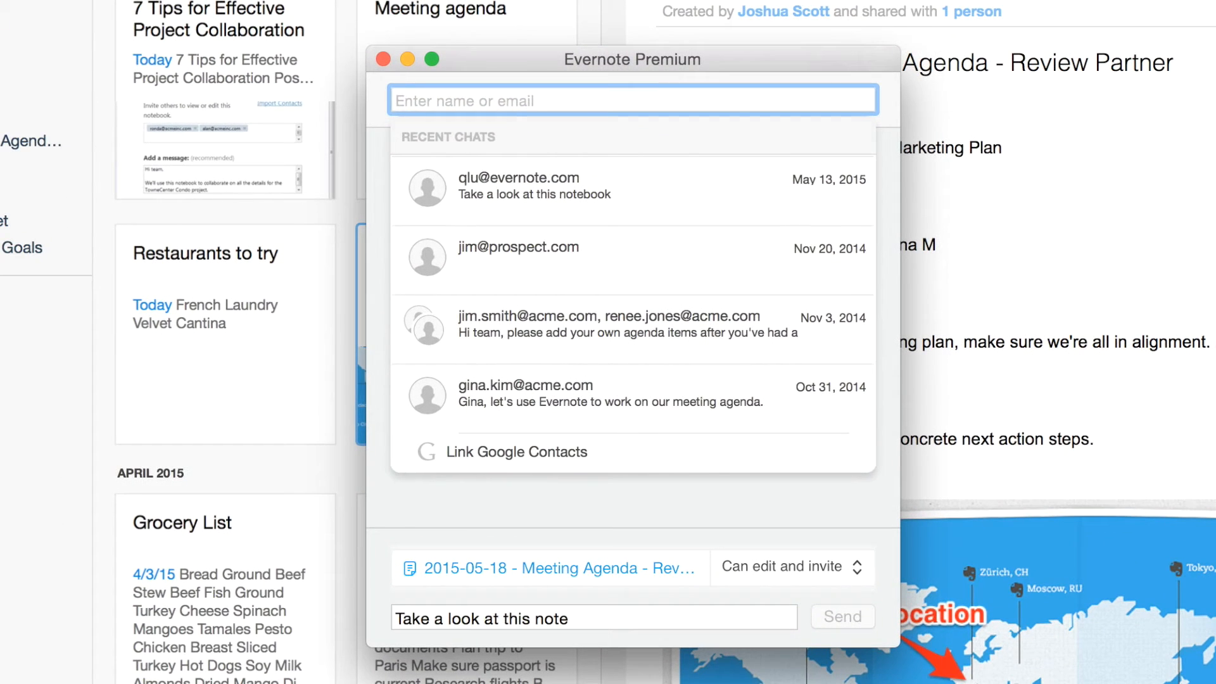
pyautogui.write('phil')
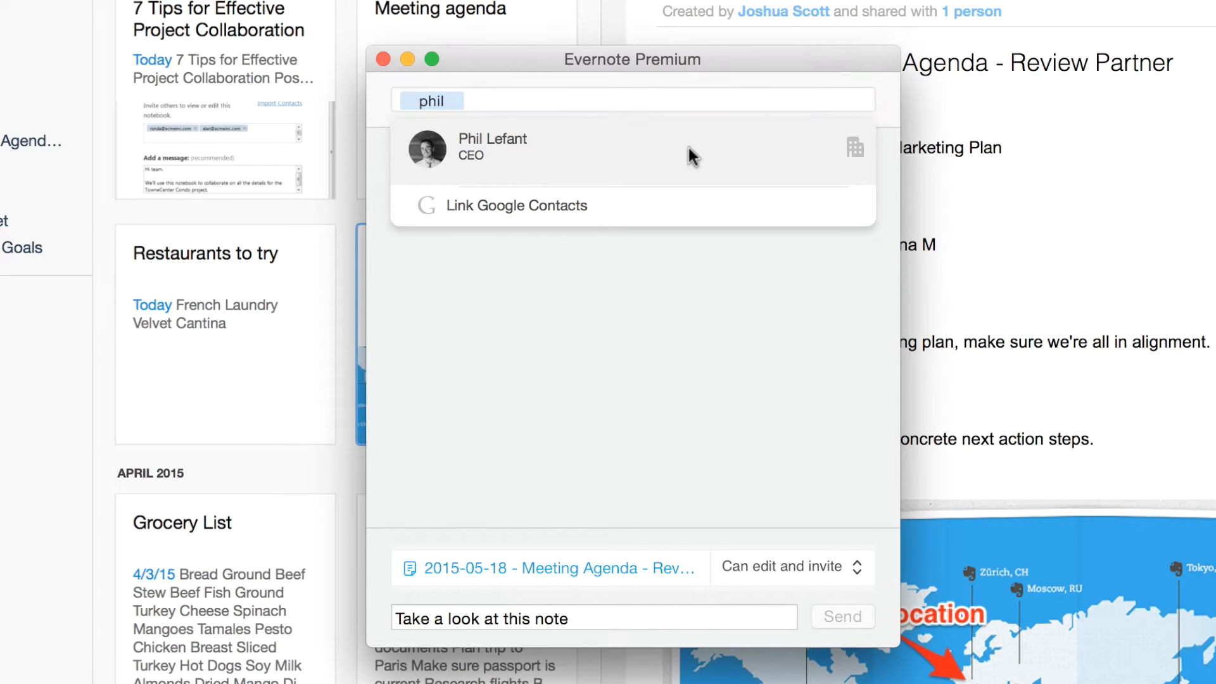
pyautogui.click(491, 147)
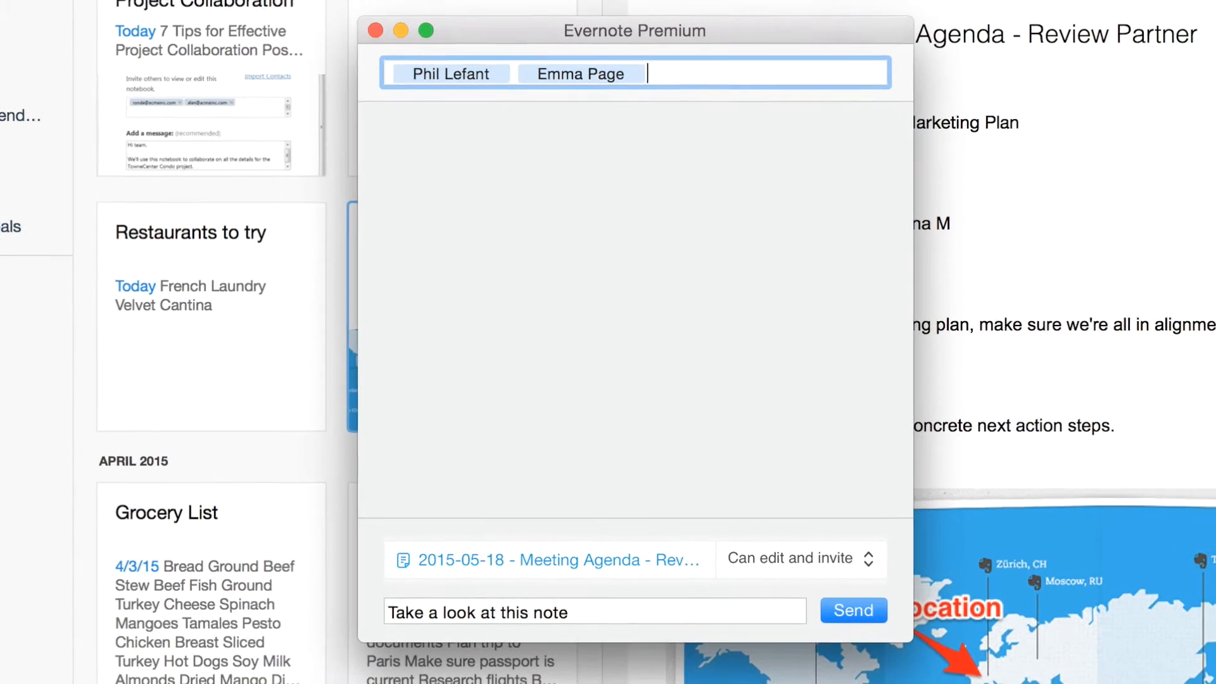
pyautogui.click(800, 559)
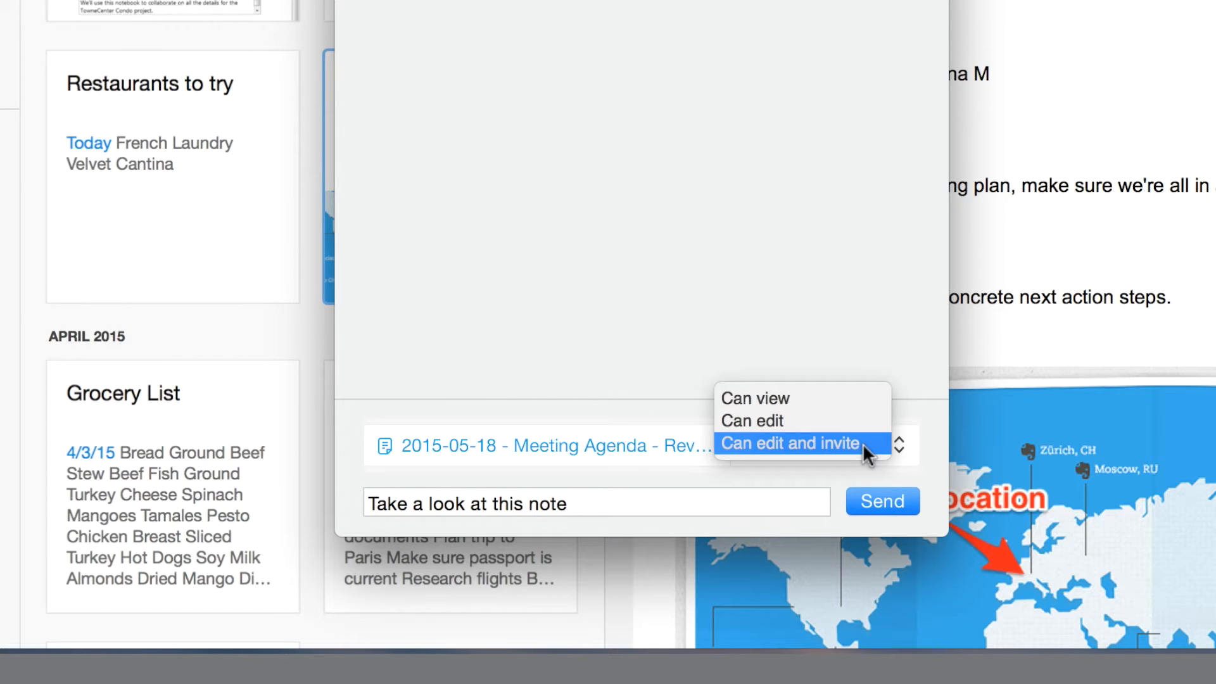
pyautogui.click(791, 443)
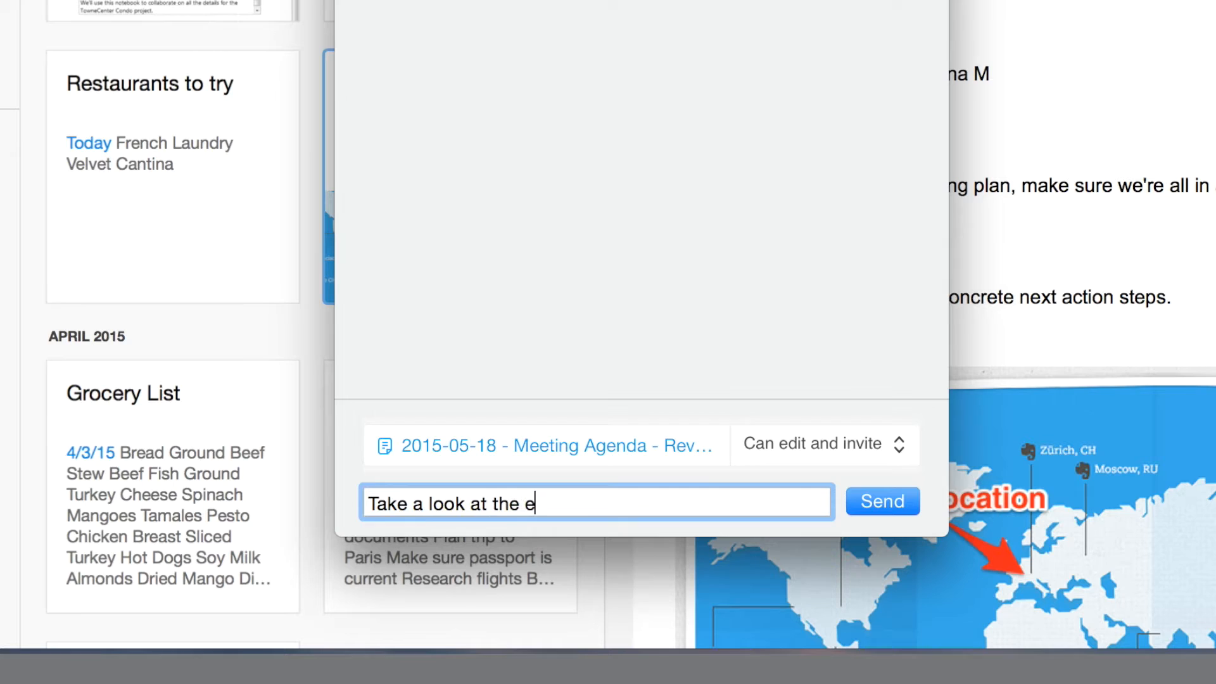
pyautogui.write('genda for our meeting')
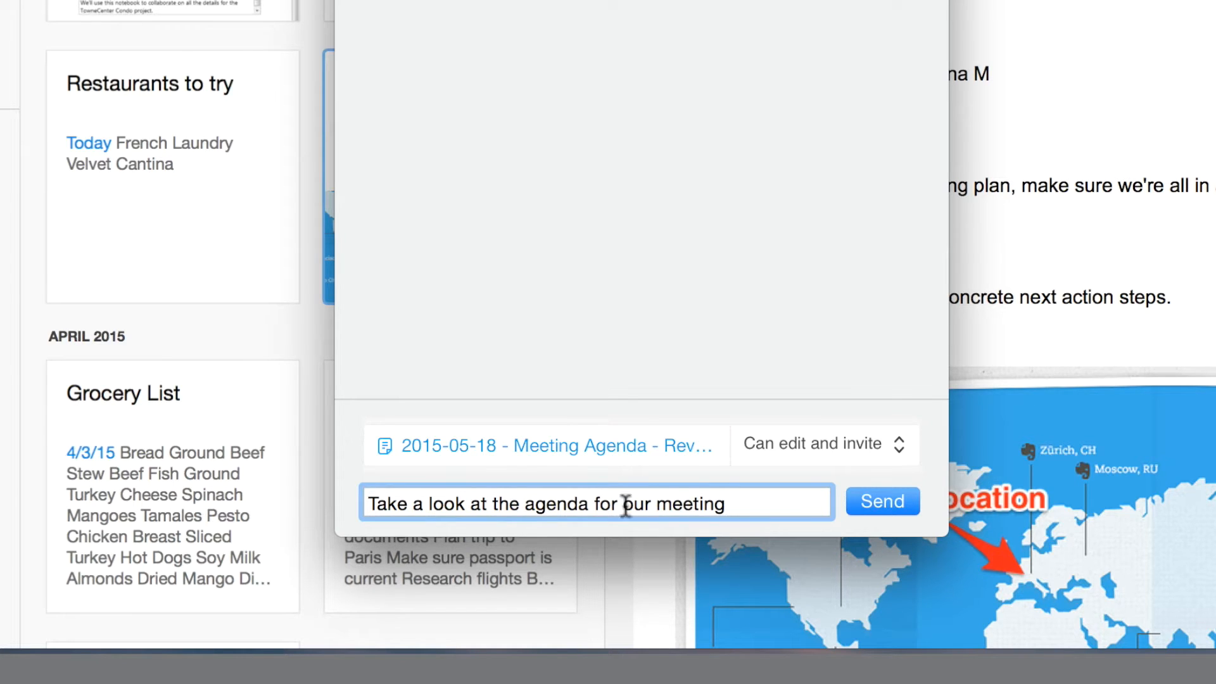
pyautogui.click(882, 501)
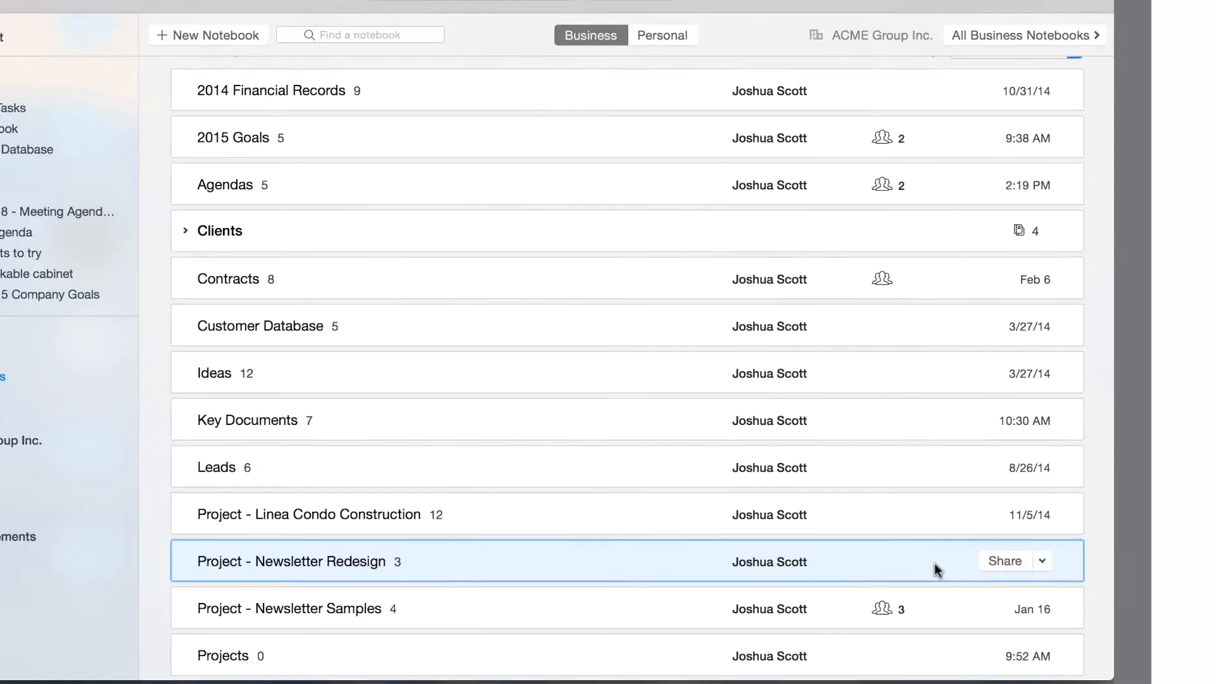
# Invite the same colleagues to Project - Newsletter Redesign with 'Can edit and invite' access.
pyautogui.scroll(-3)
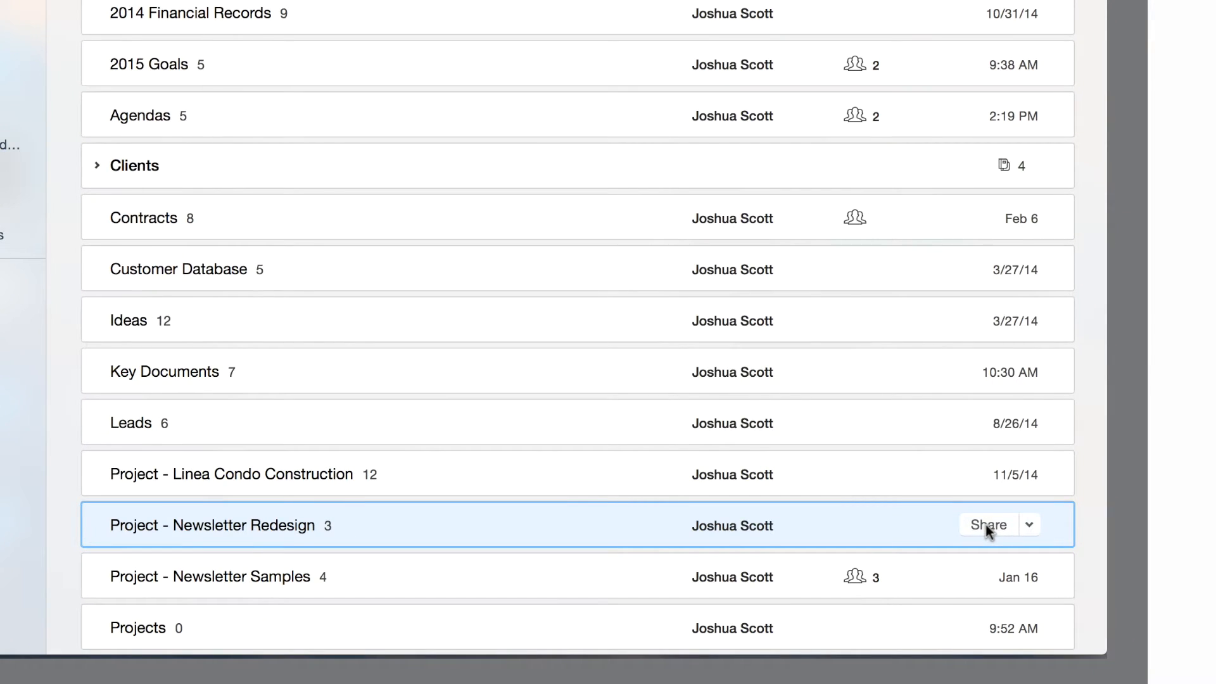
pyautogui.click(988, 524)
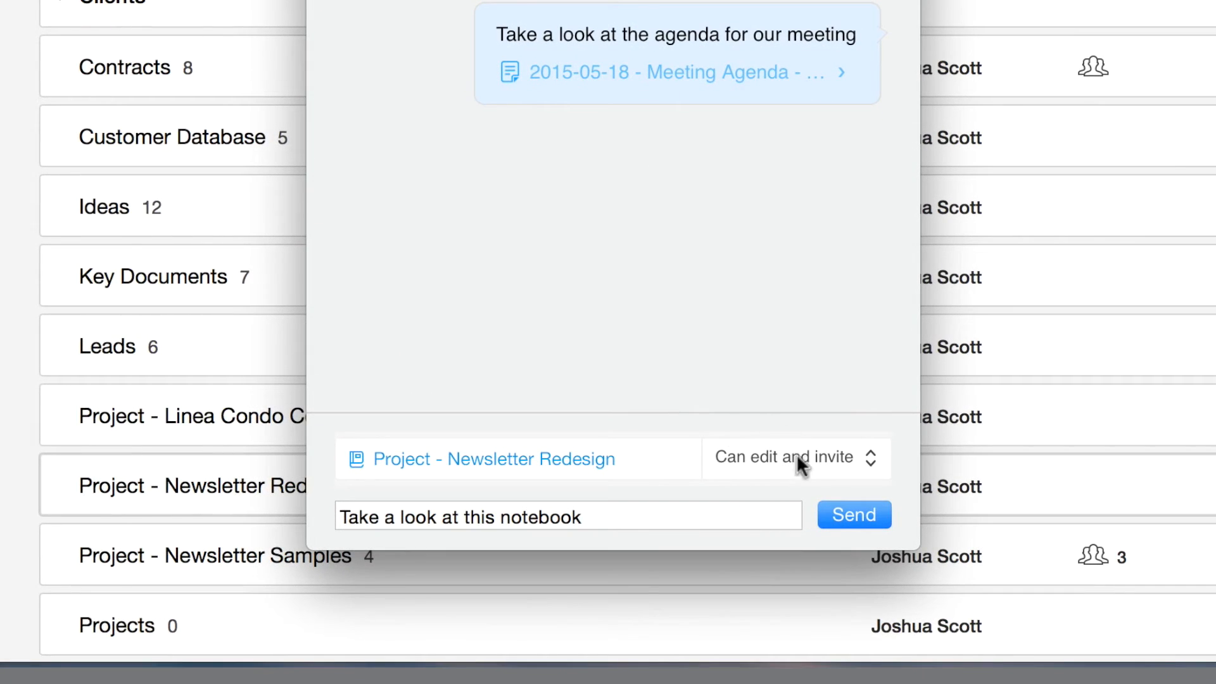
pyautogui.click(794, 457)
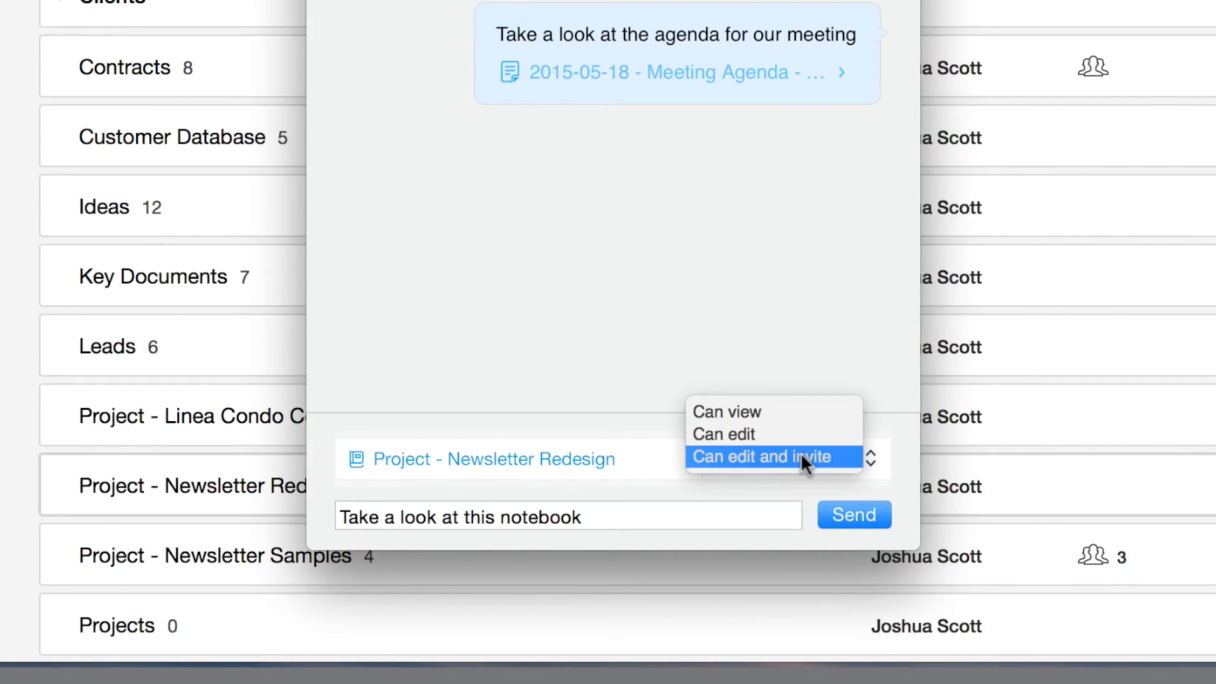
pyautogui.click(779, 457)
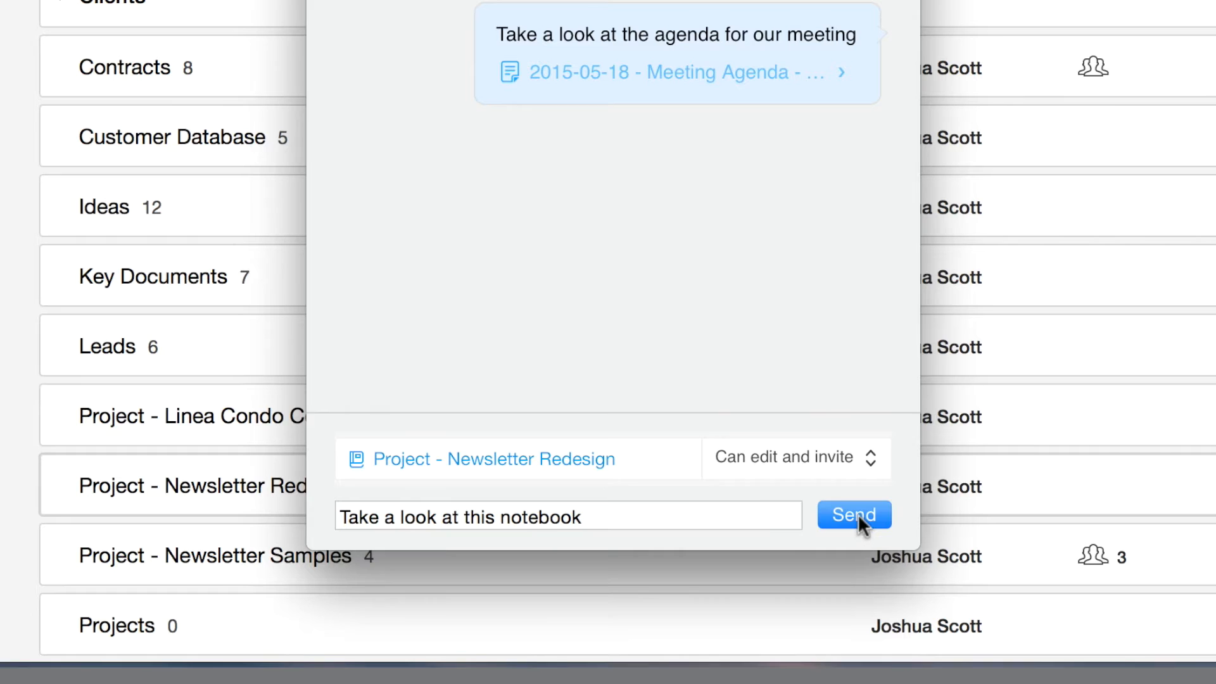
pyautogui.click(853, 515)
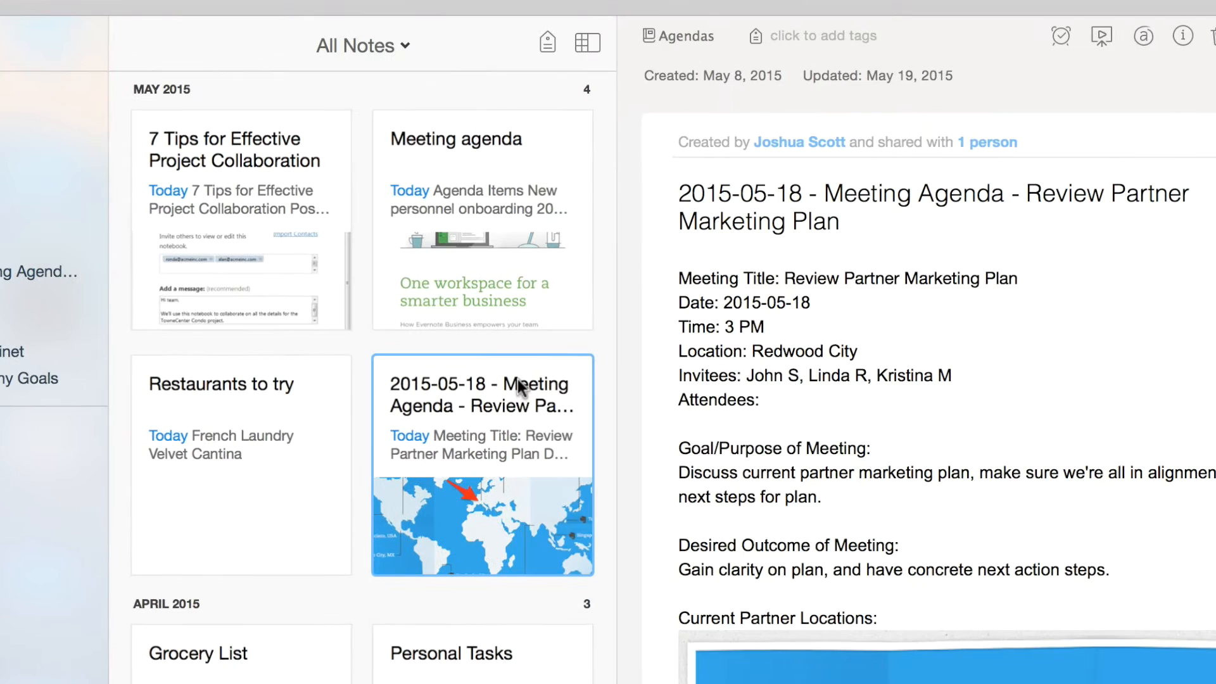
# Review Manage Note Permissions for the agenda note, checking the first colleague's access level.
pyautogui.rightClick(481, 395)
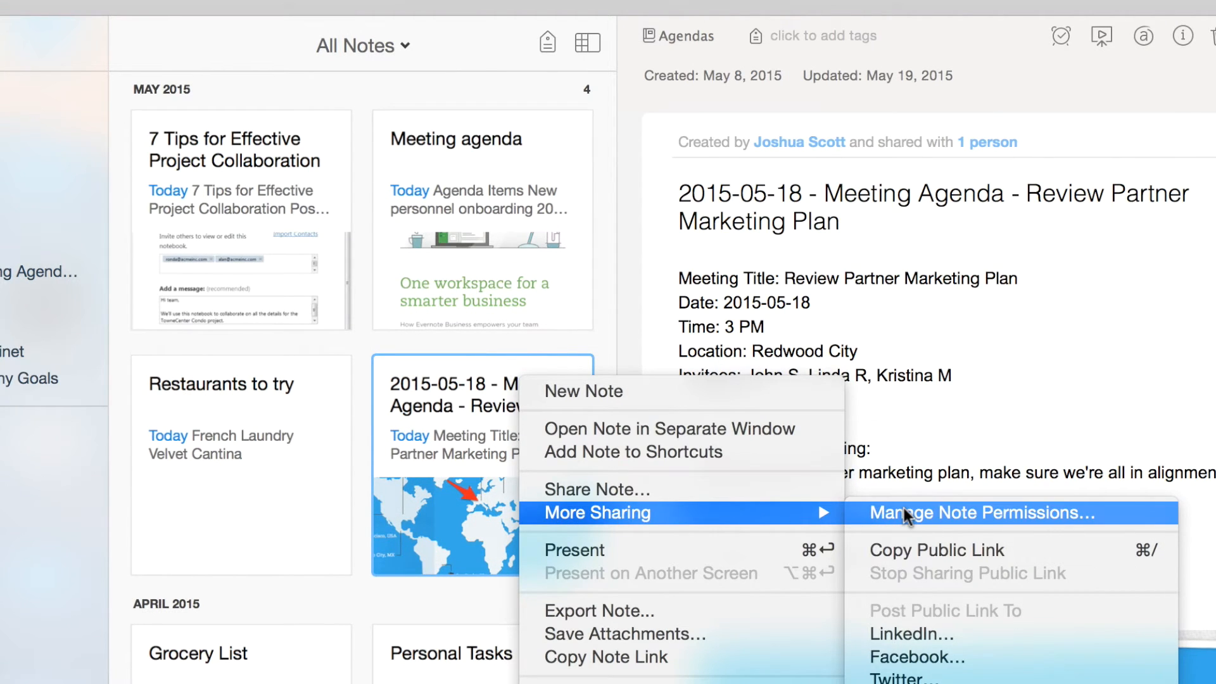
pyautogui.click(979, 511)
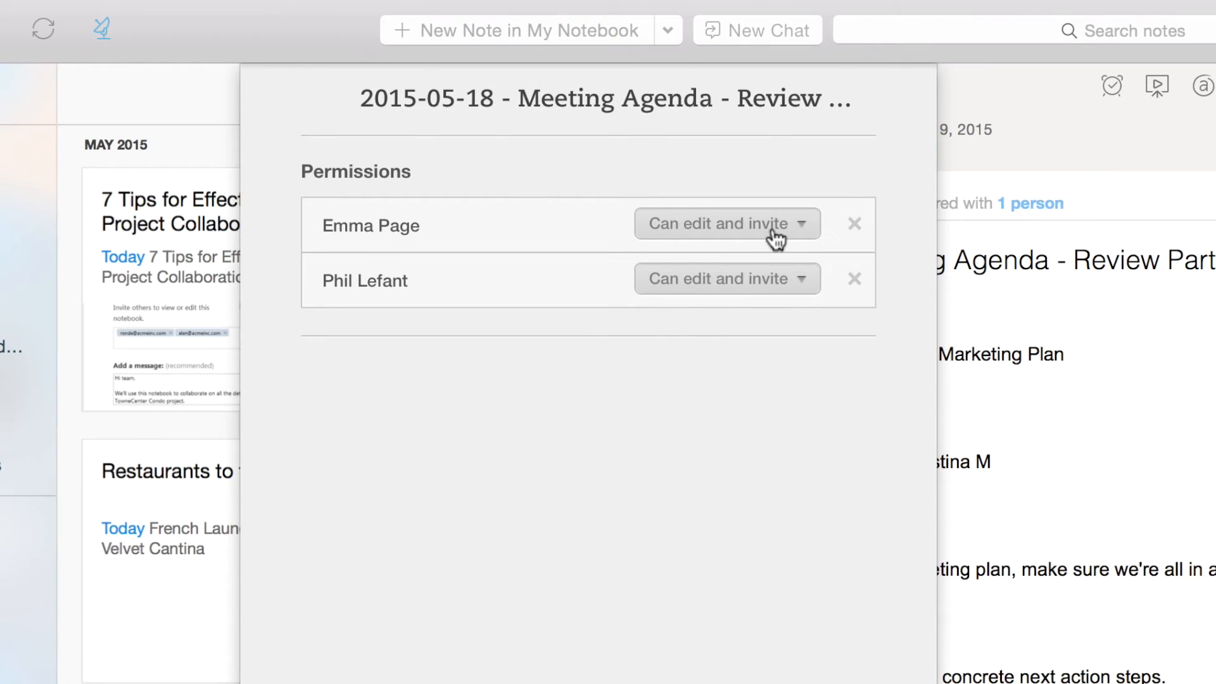
pyautogui.click(725, 223)
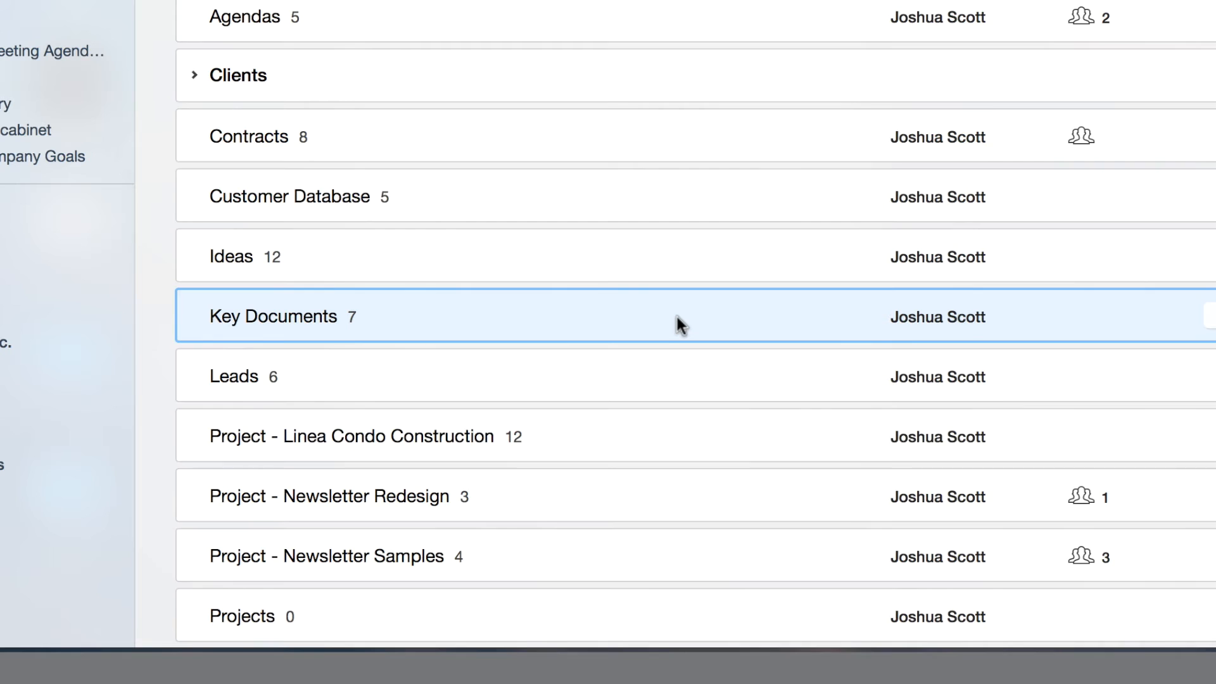
# Publish Key Documents to the business described as 'docs that everyone needs access to.' with view access.
pyautogui.rightClick(681, 325)
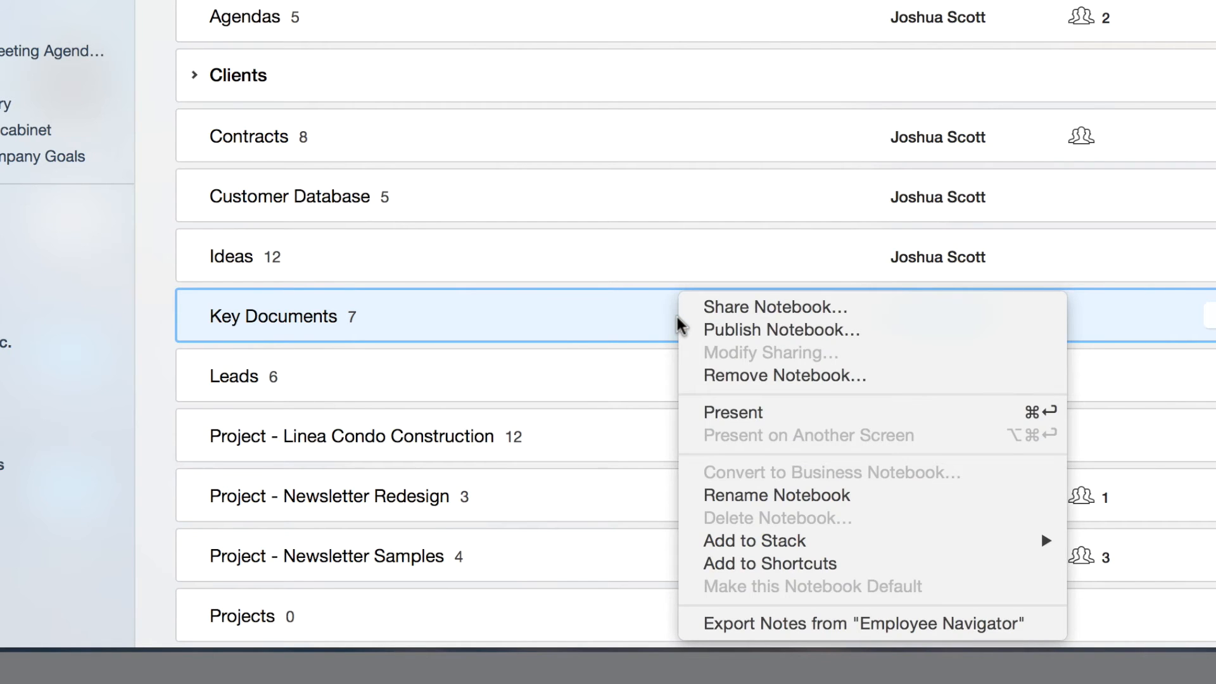
pyautogui.moveTo(779, 330)
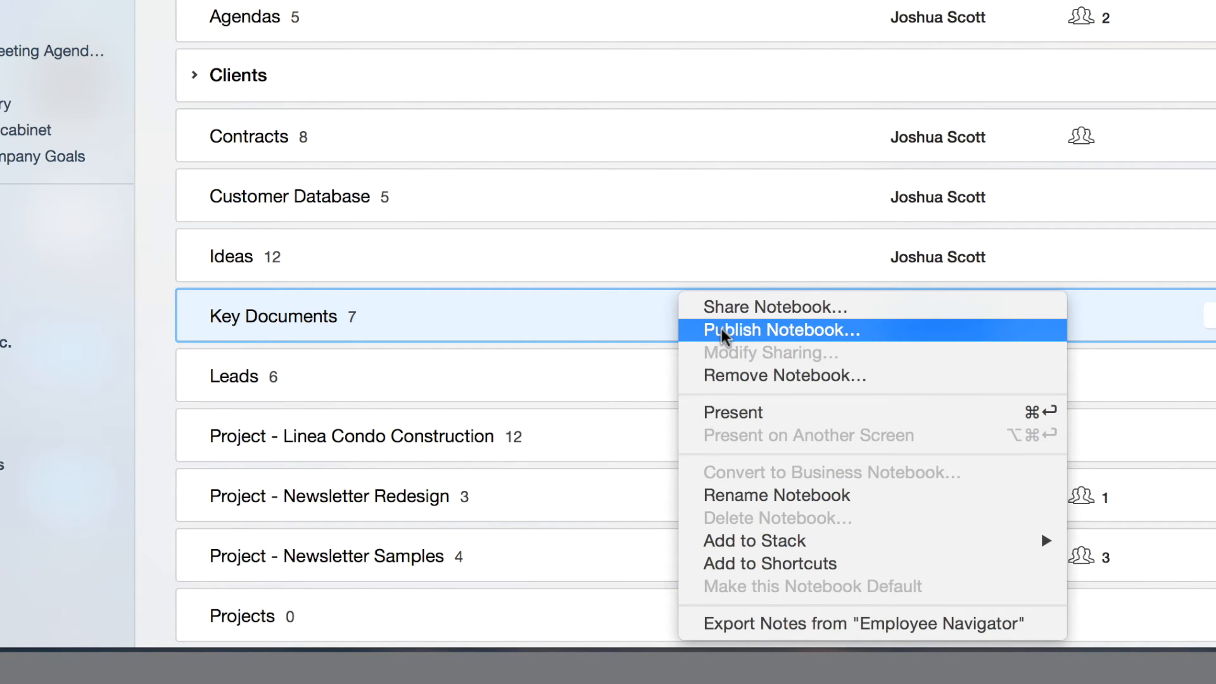
pyautogui.click(779, 330)
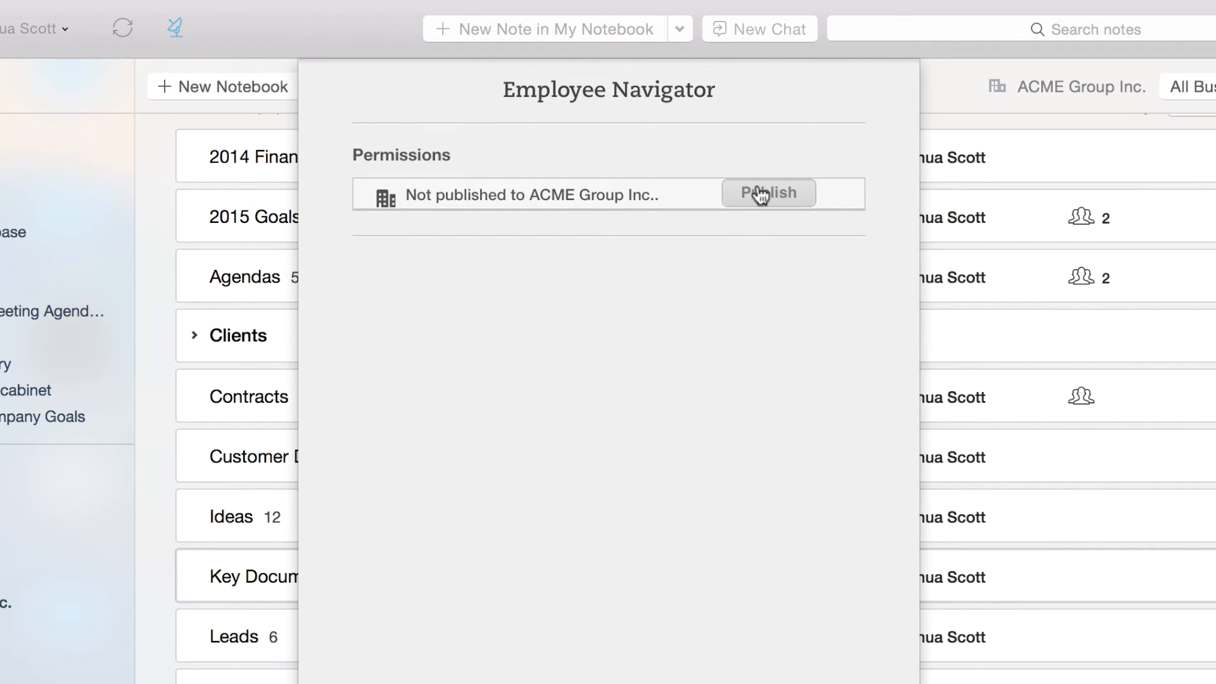
pyautogui.click(768, 192)
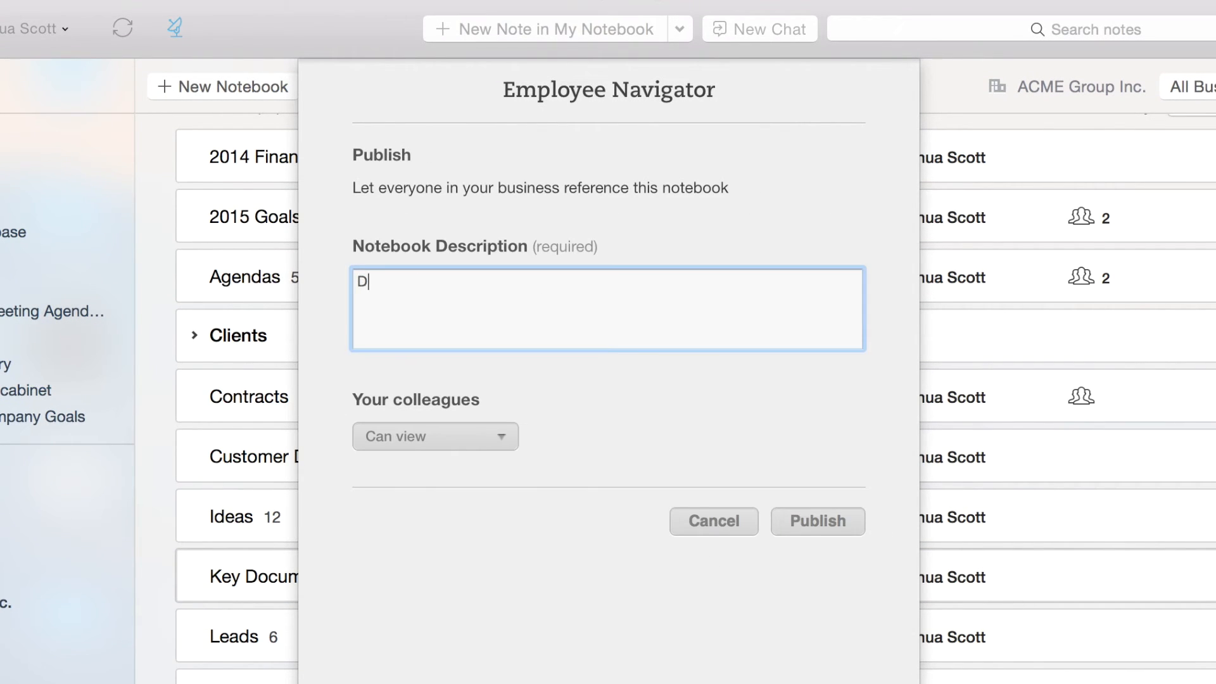
pyautogui.write('ocs that everyone needs access')
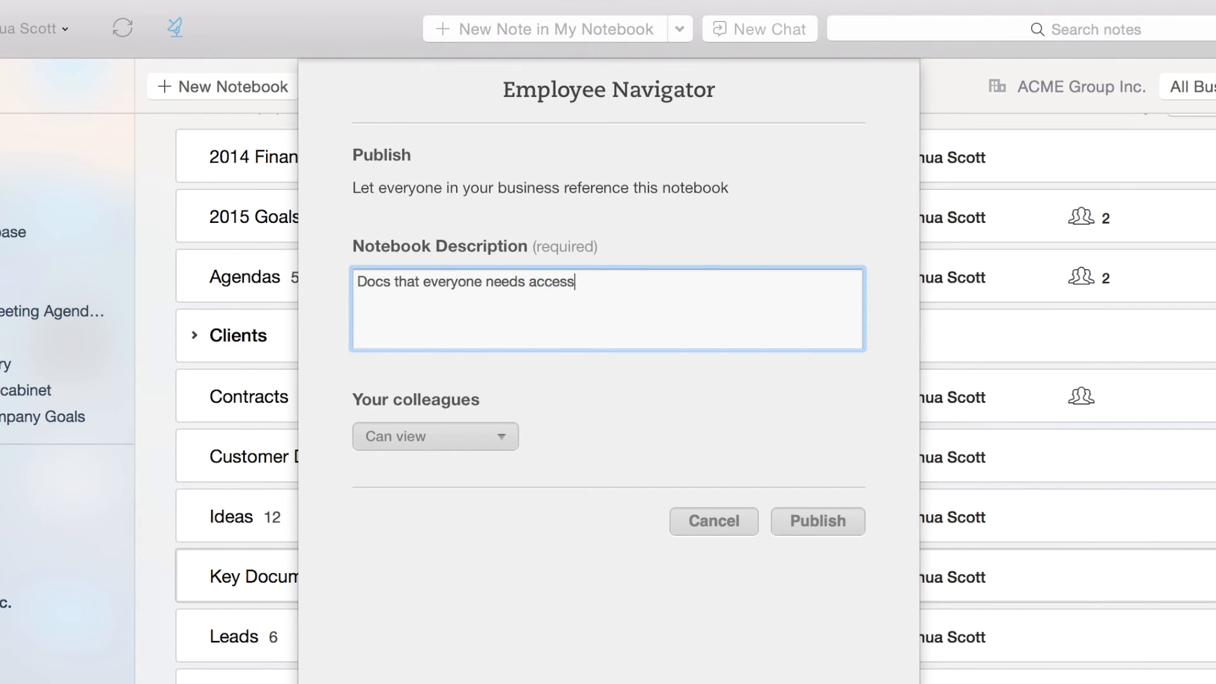
pyautogui.write('to.')
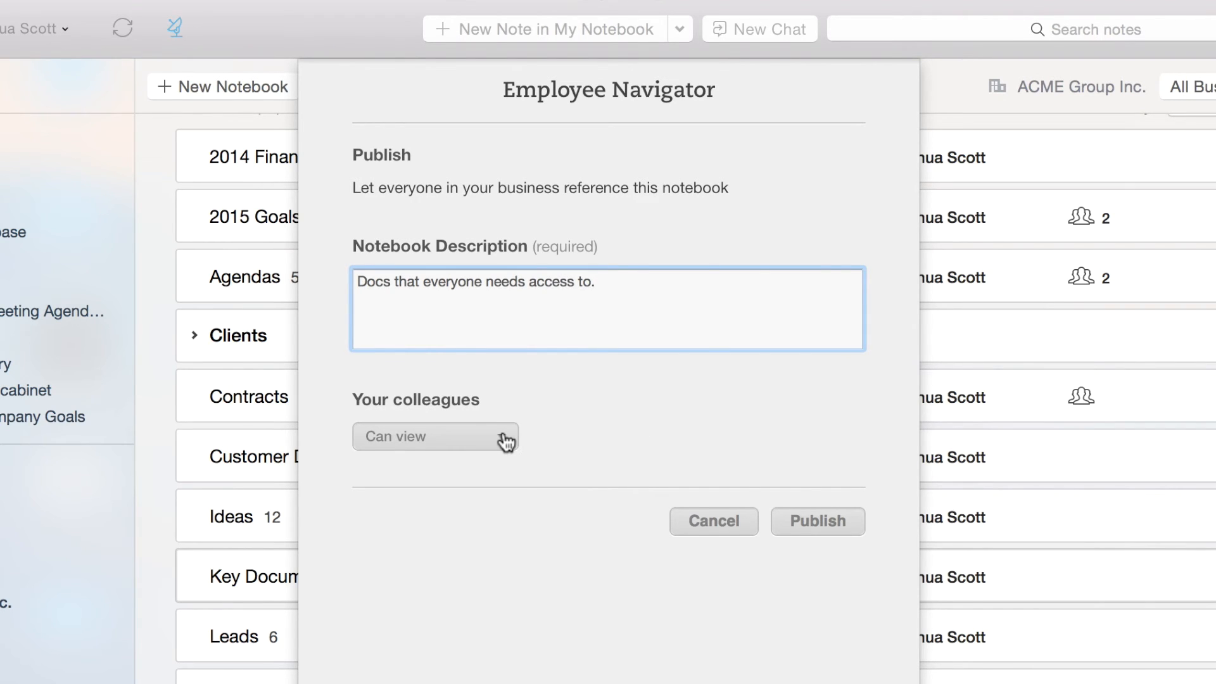
pyautogui.click(435, 436)
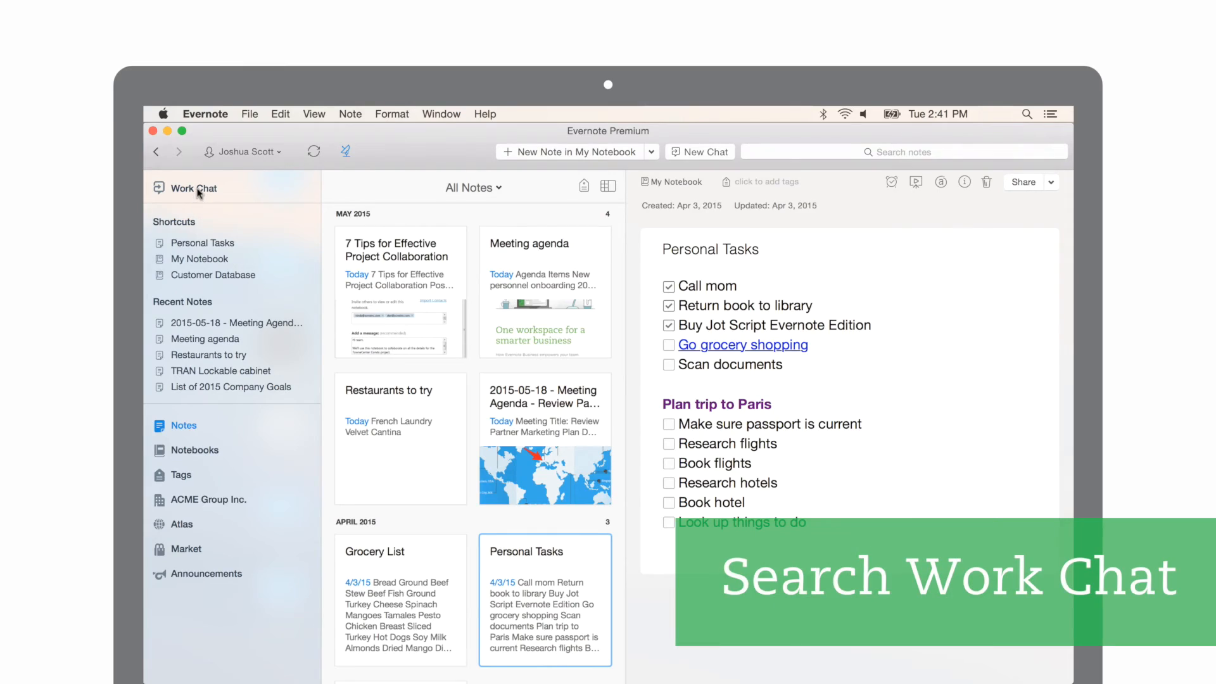
# Filter Work Chat by 'phil' to leave only the Phil, Emma conversation.
pyautogui.click(195, 187)
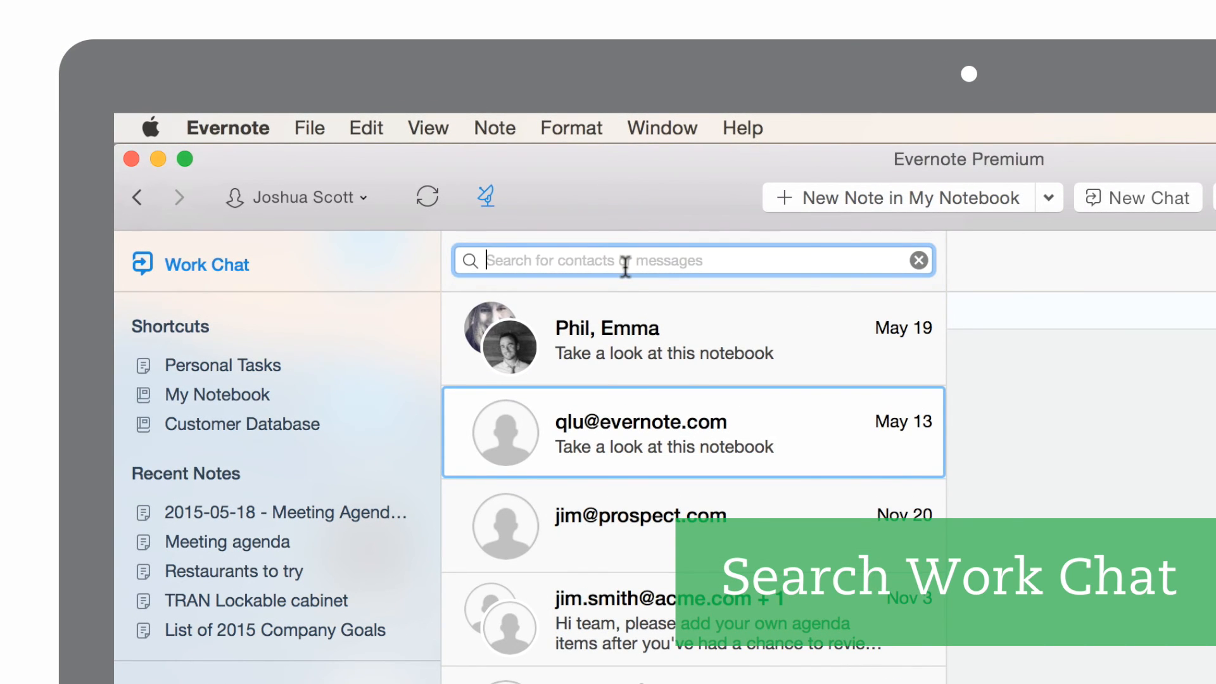
pyautogui.write('phil')
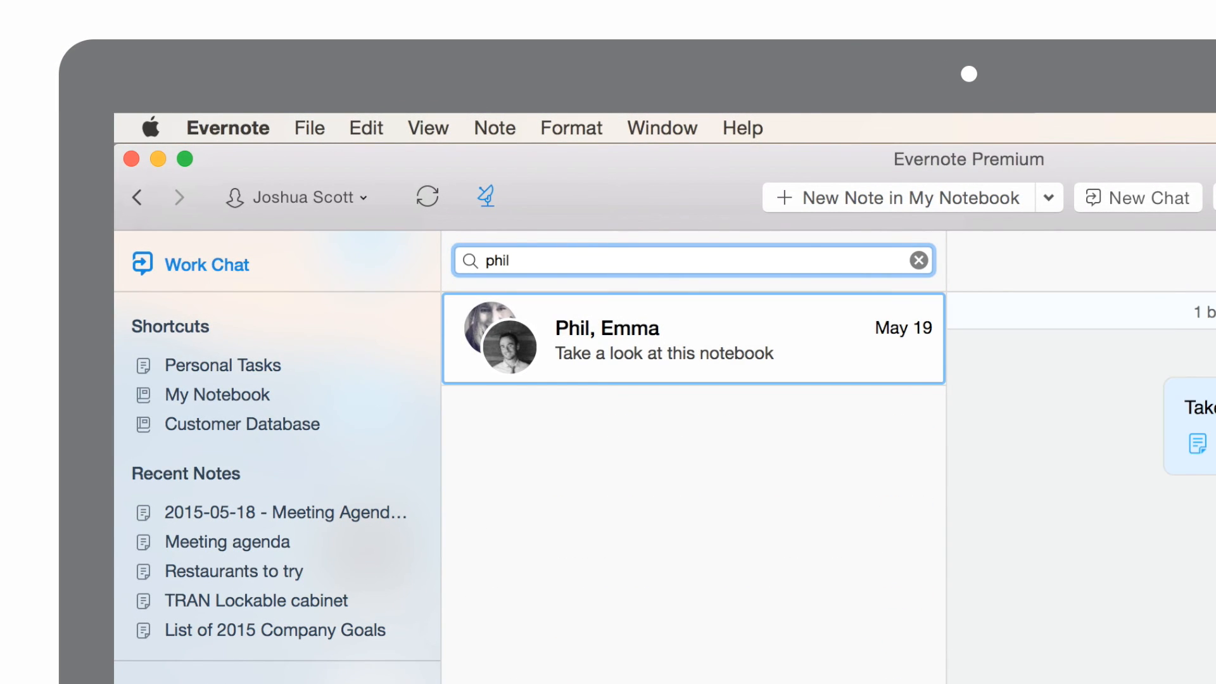